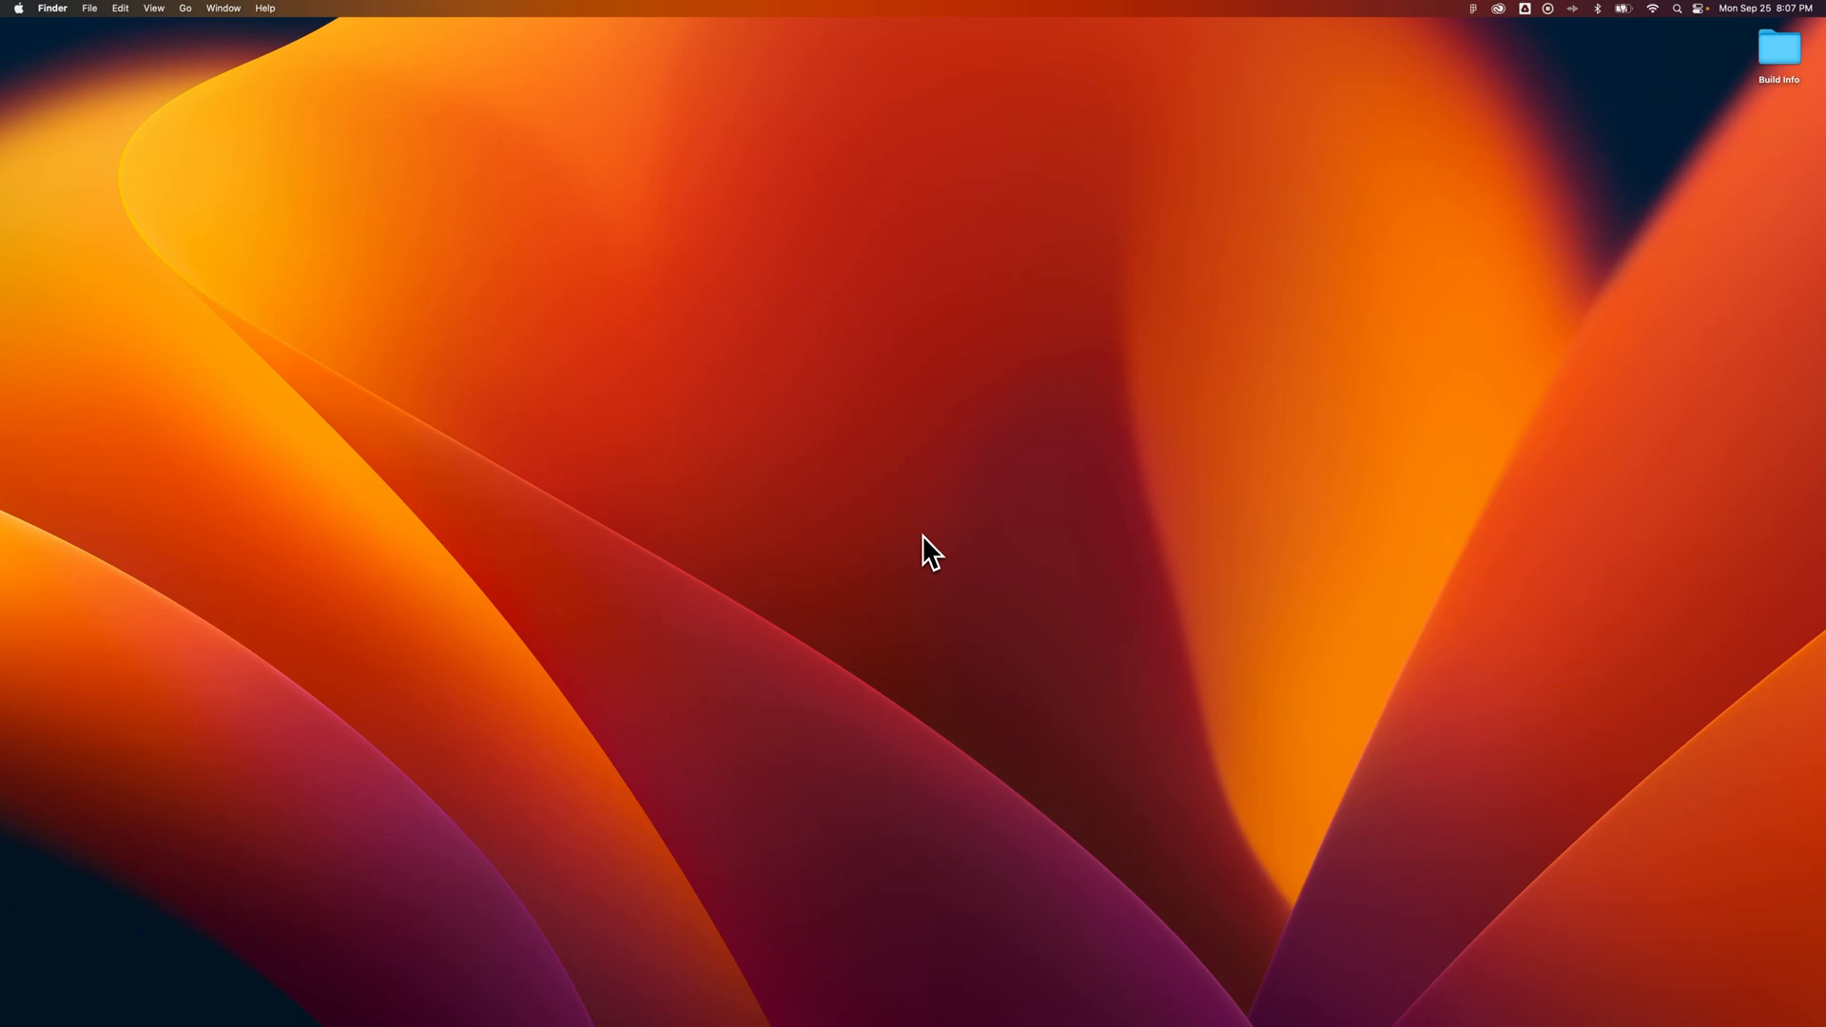
Bring up the Spotlight search field over the desktop with Cmd+Space.
key("cmd+space")
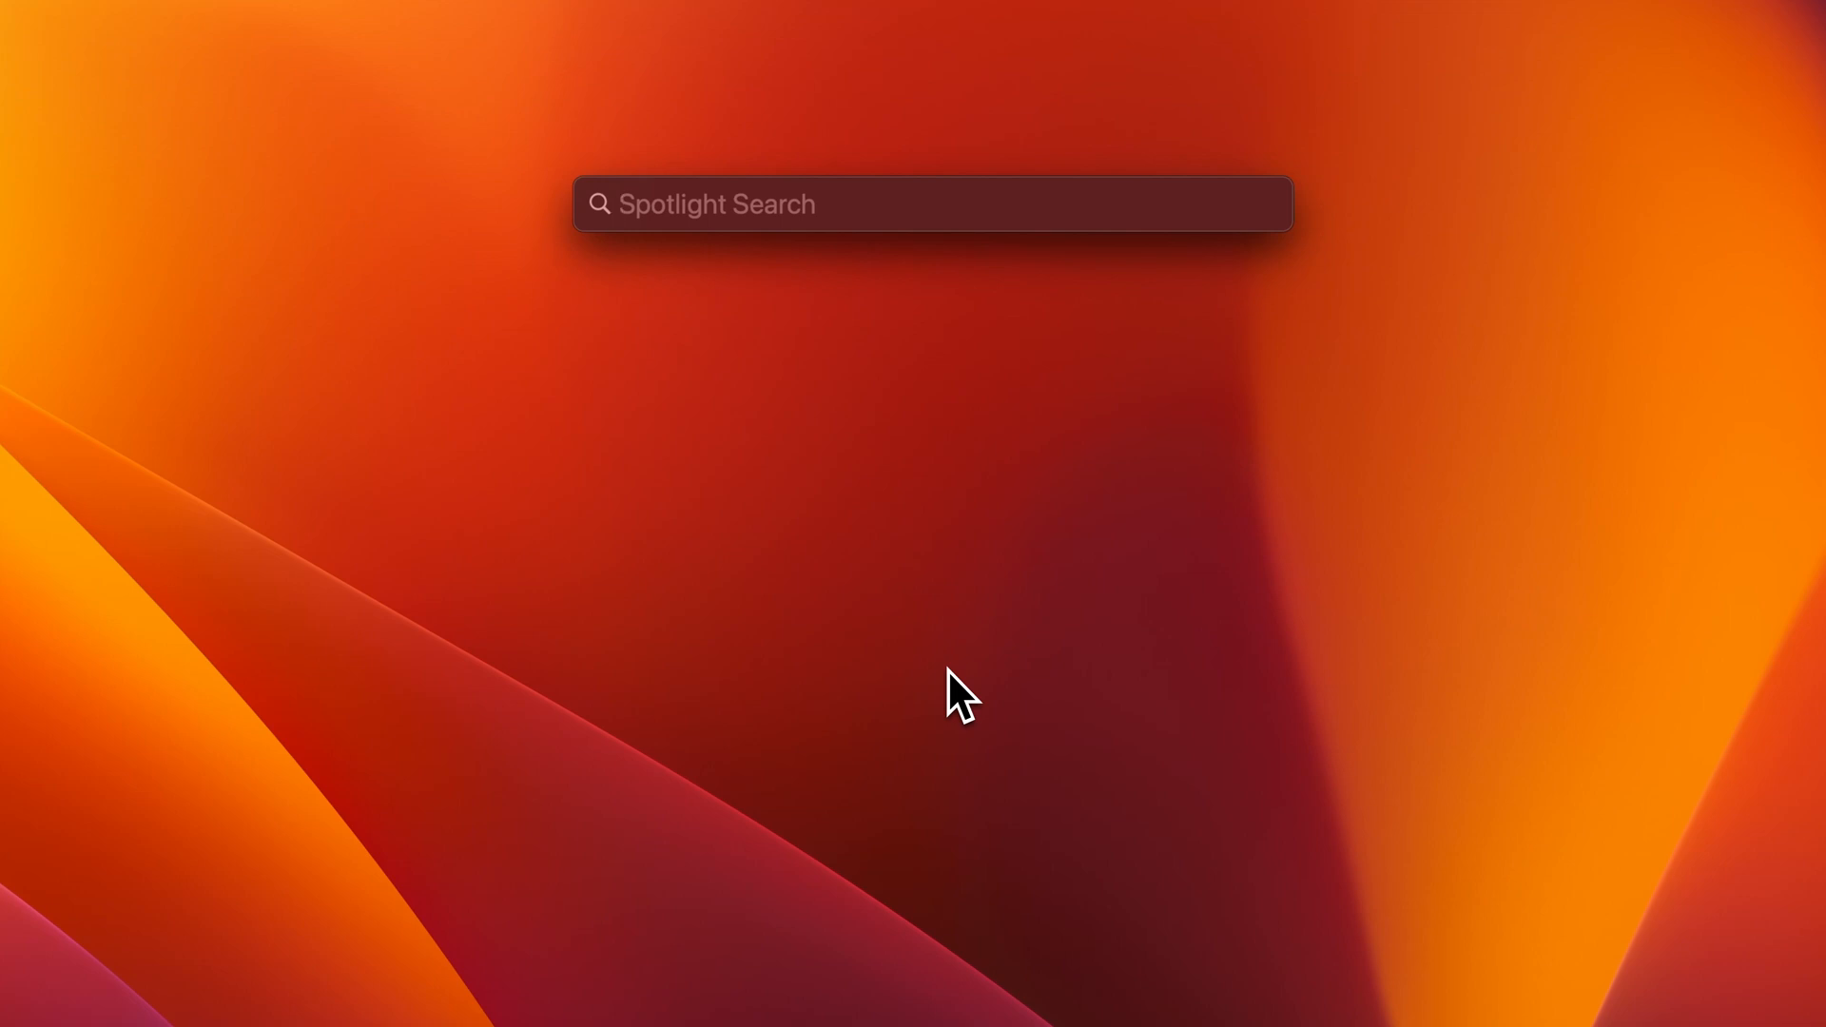
Search 'terminal' (briefly 'photoshop') and launch Terminal from the results.
type("terminal")
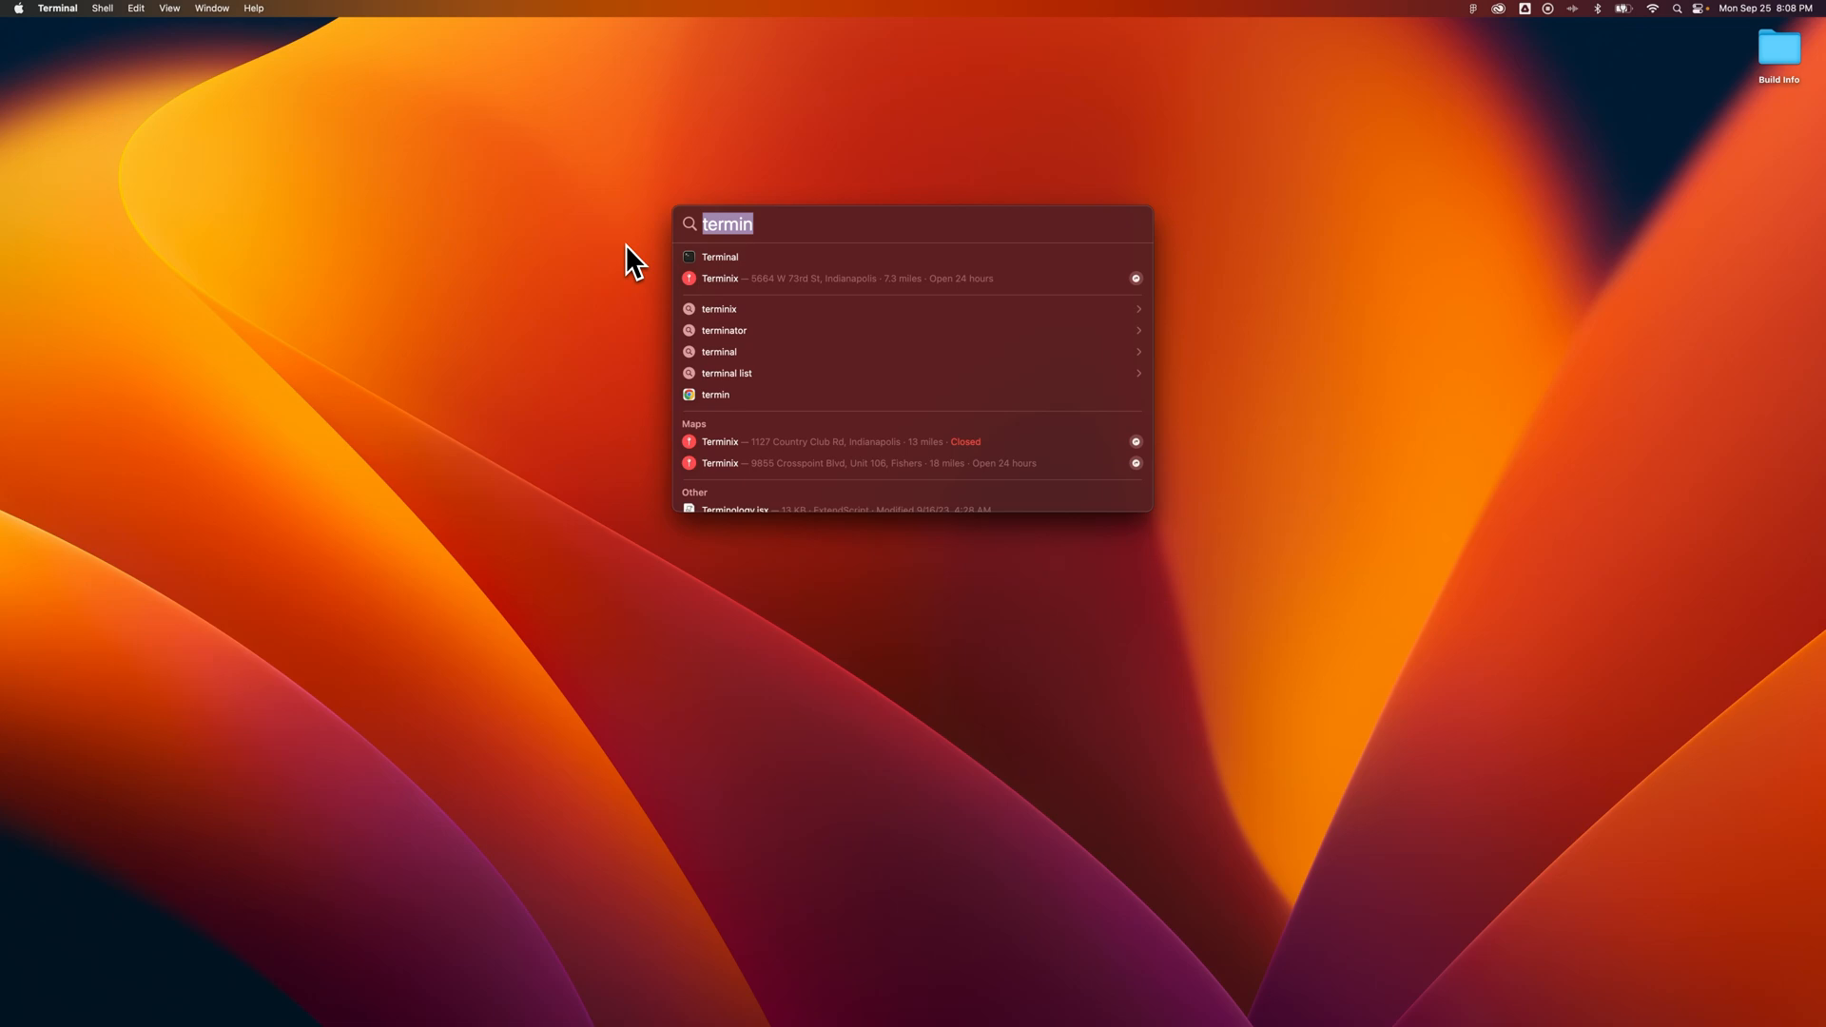
mouse_move(1368, 139)
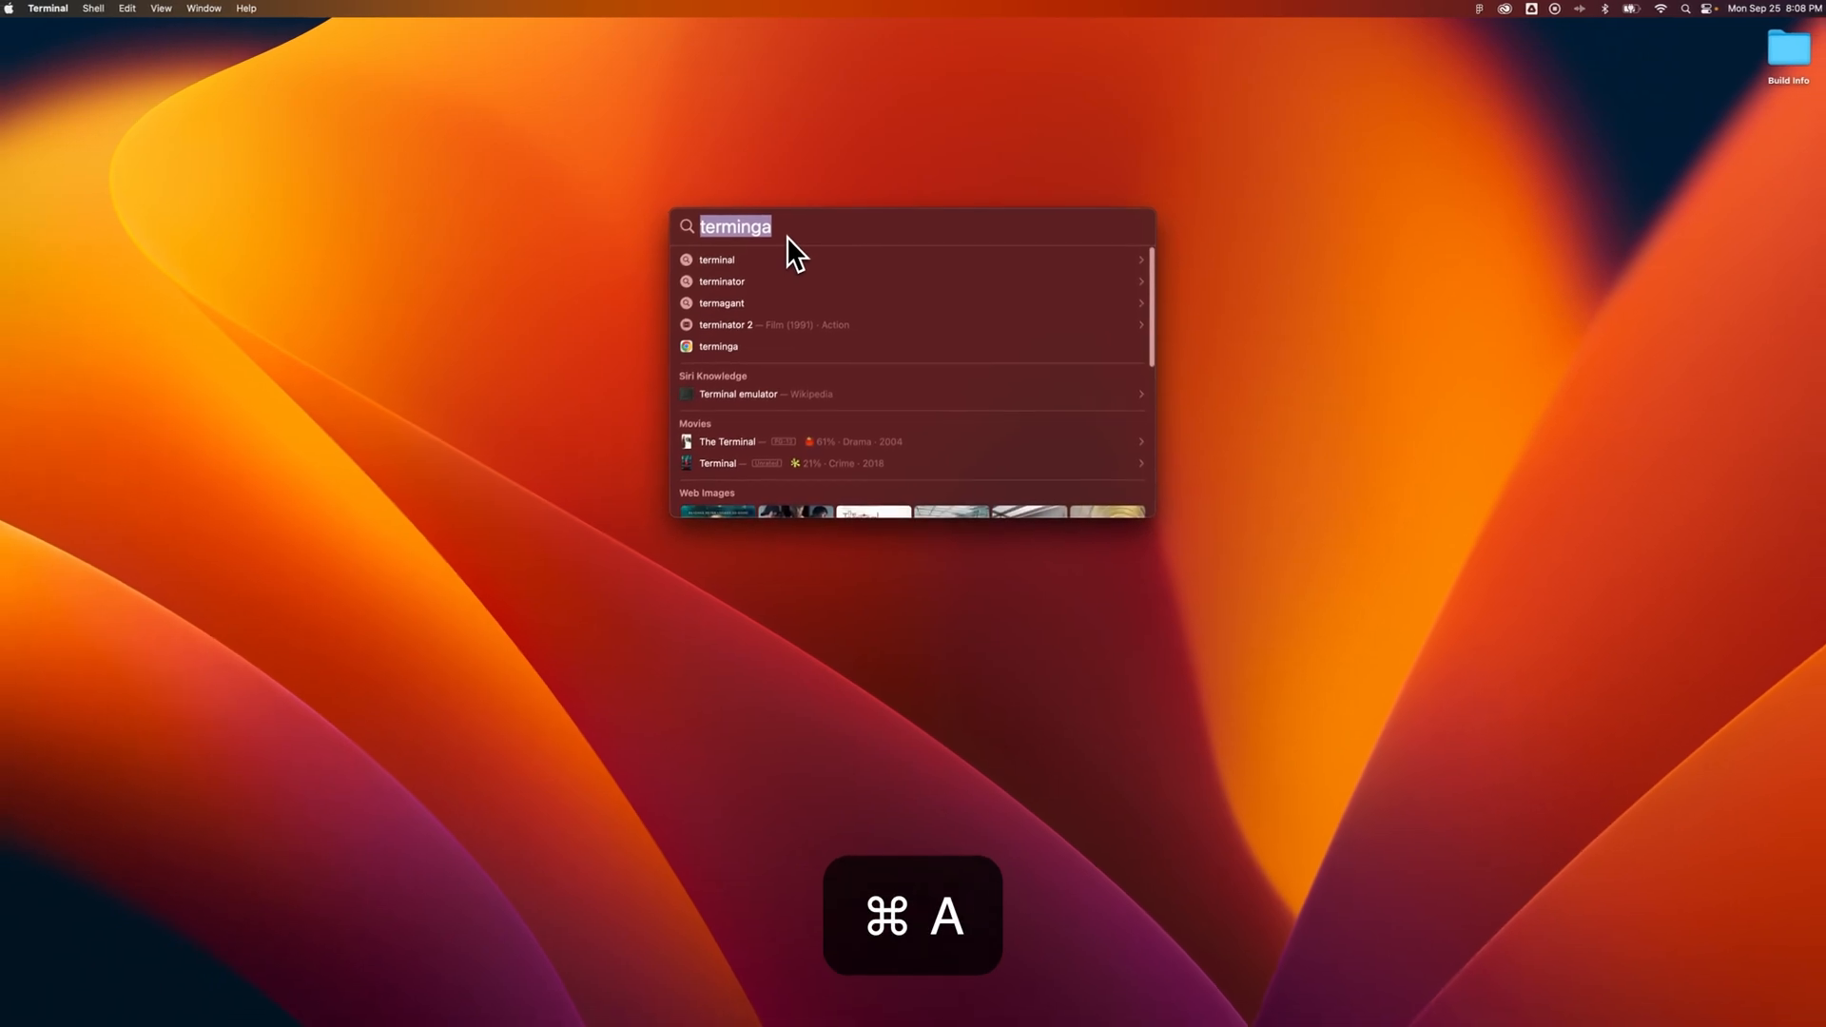
type("photoshop")
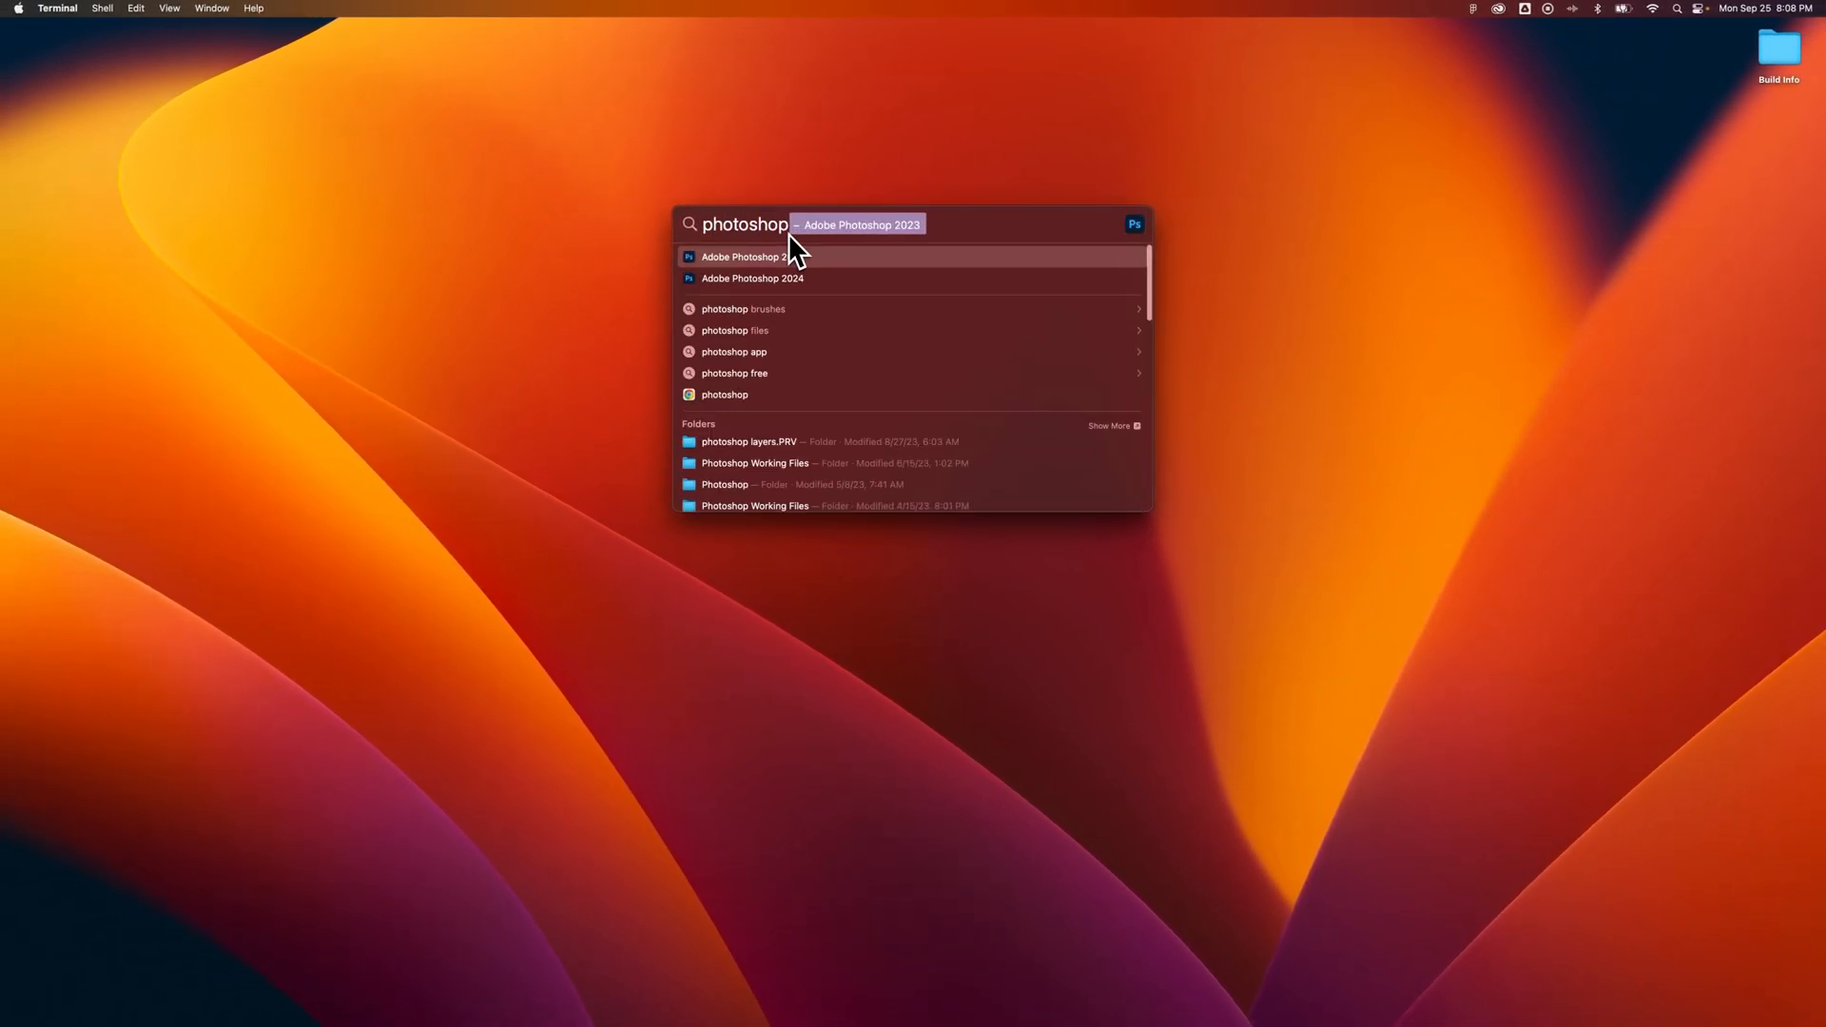
type("terminal")
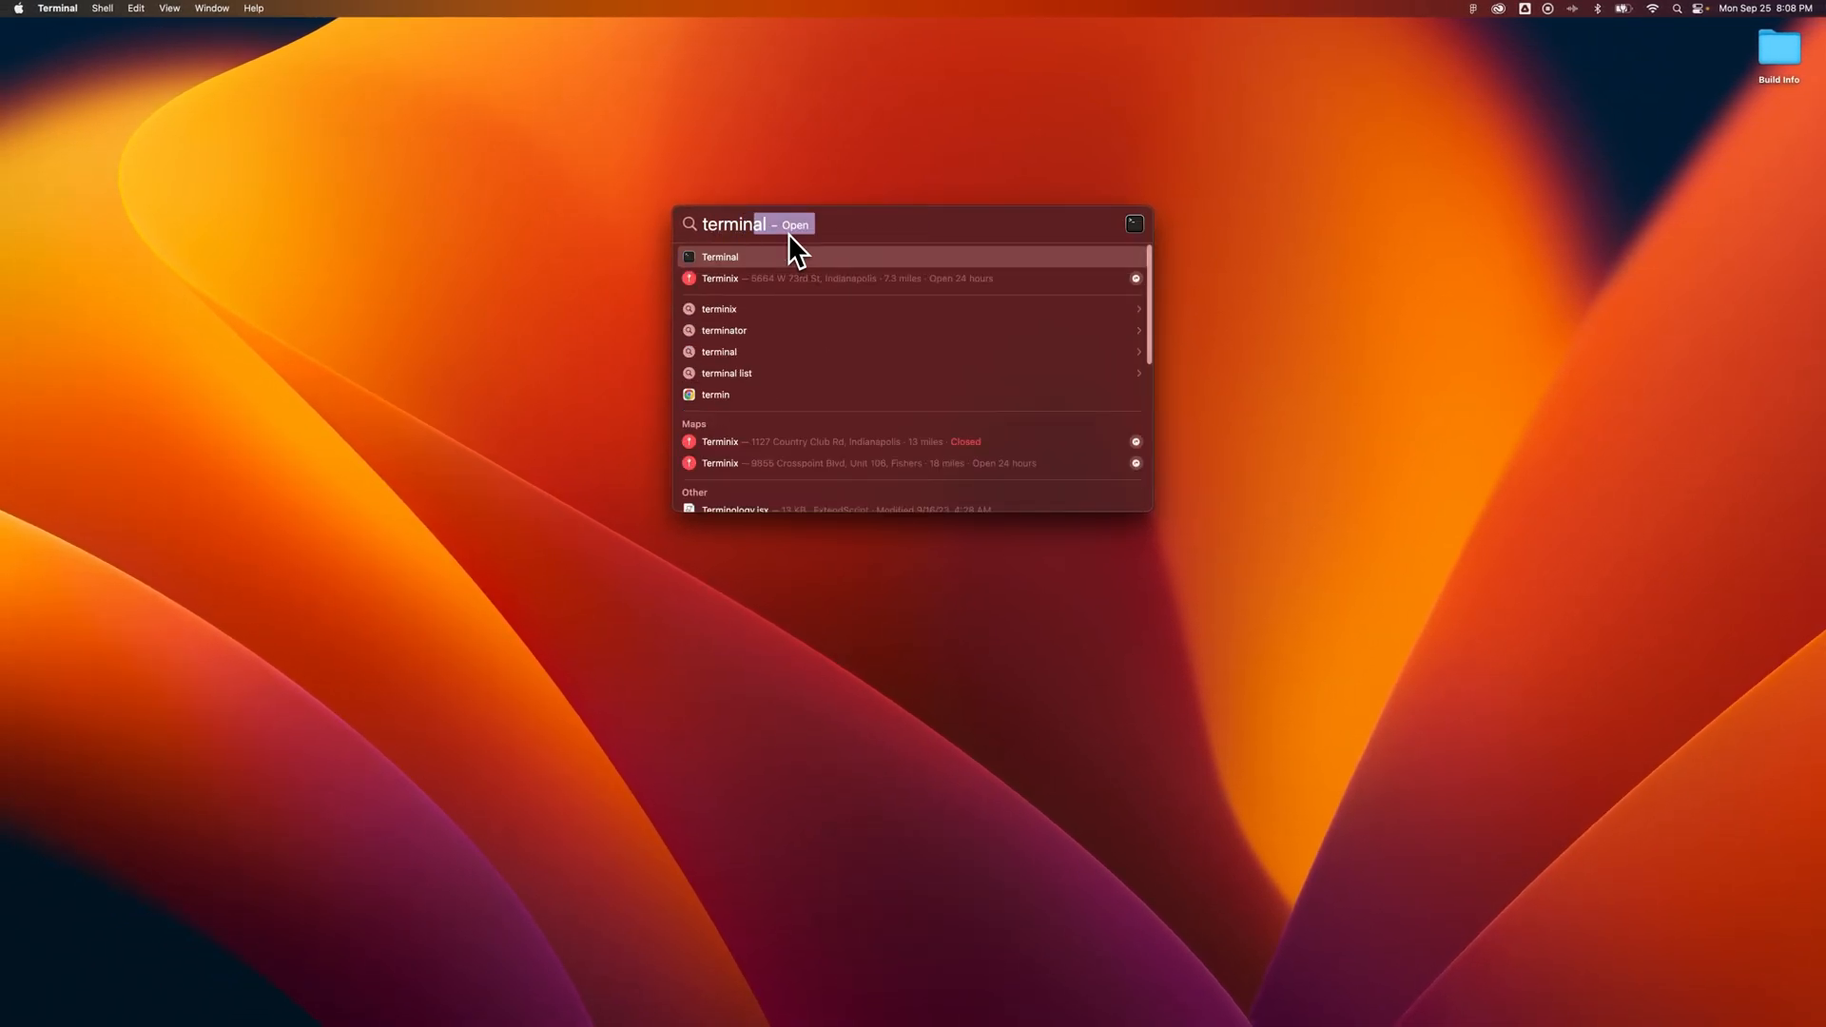
left_click(719, 257)
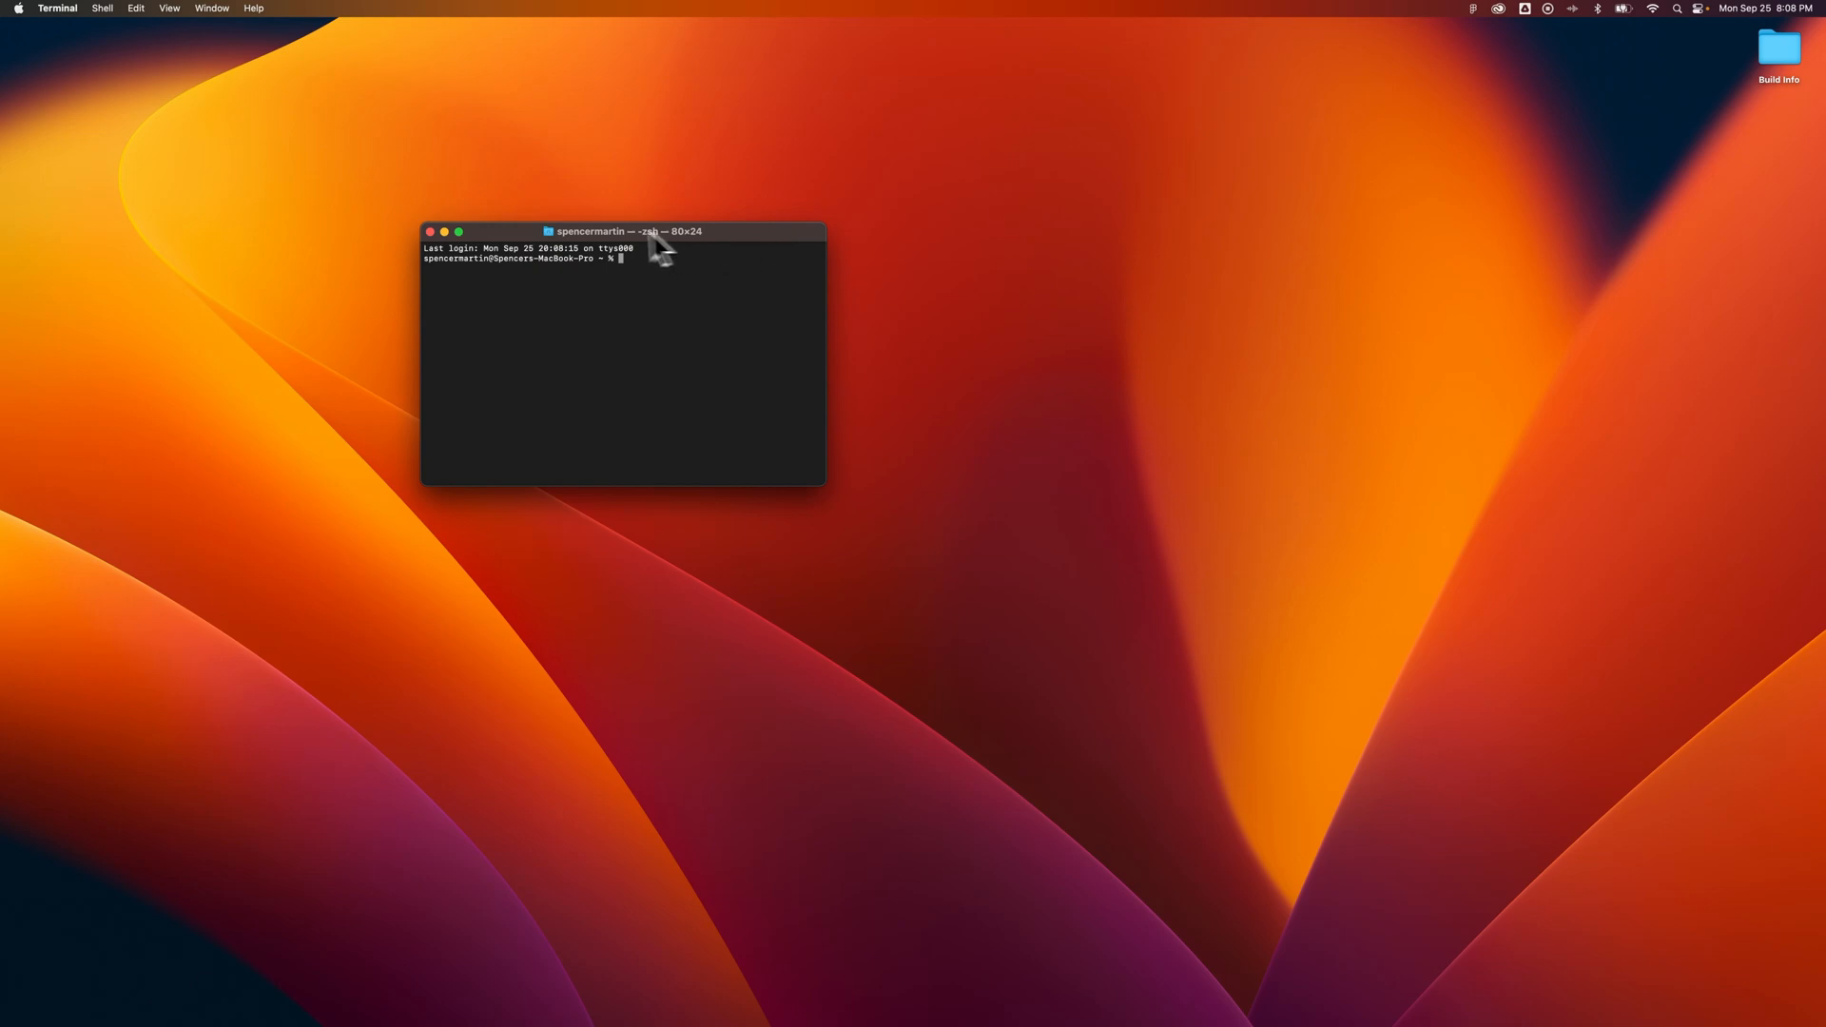
mouse_move(491, 245)
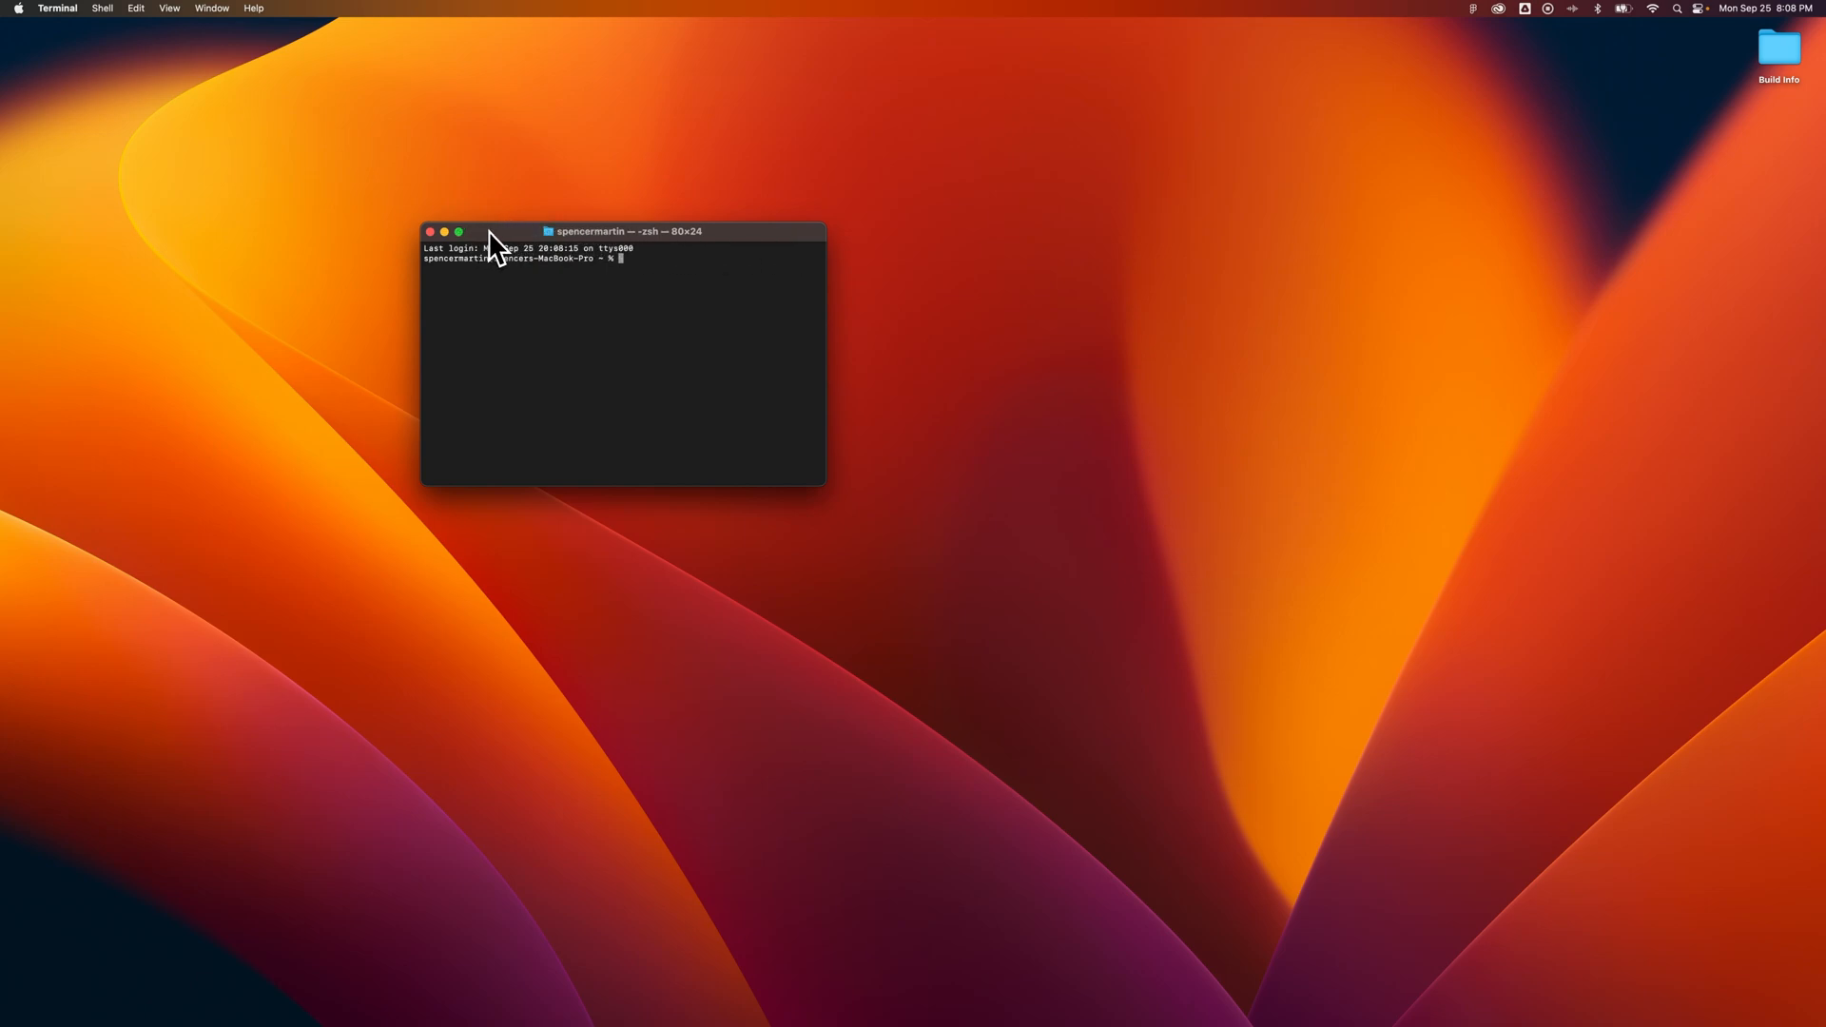